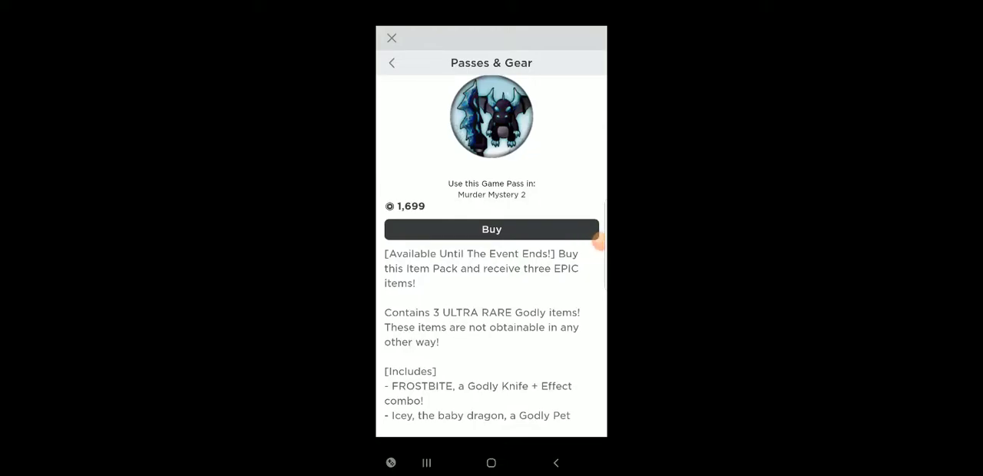
# Return to Home, view the avatar editor and the Robux balance purchase options.
pyautogui.click(391, 38)
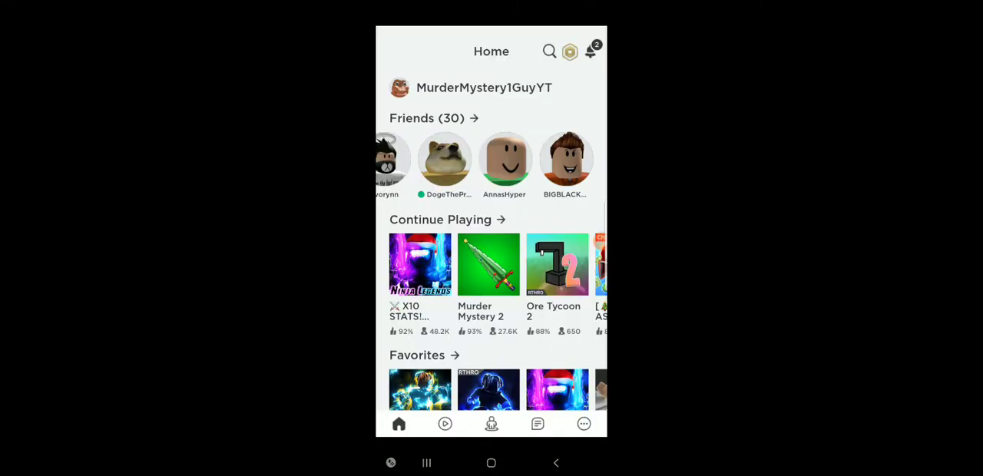
pyautogui.click(491, 424)
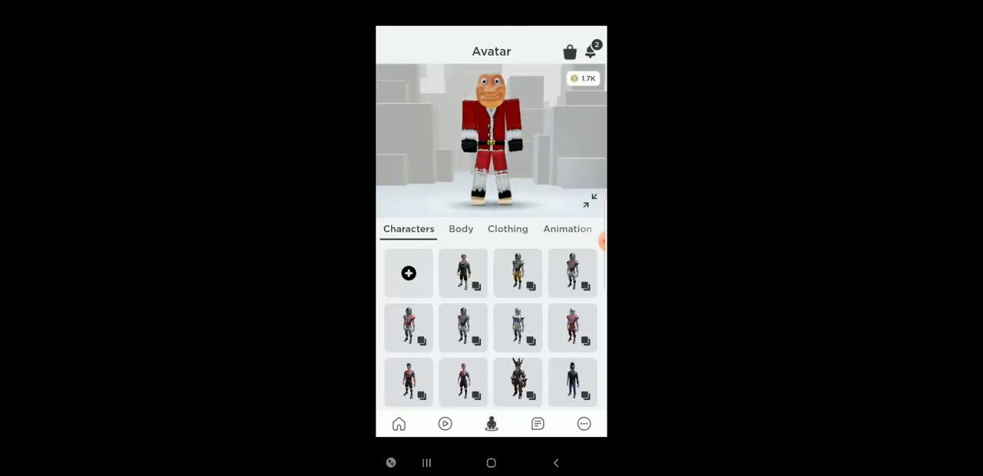
pyautogui.click(584, 78)
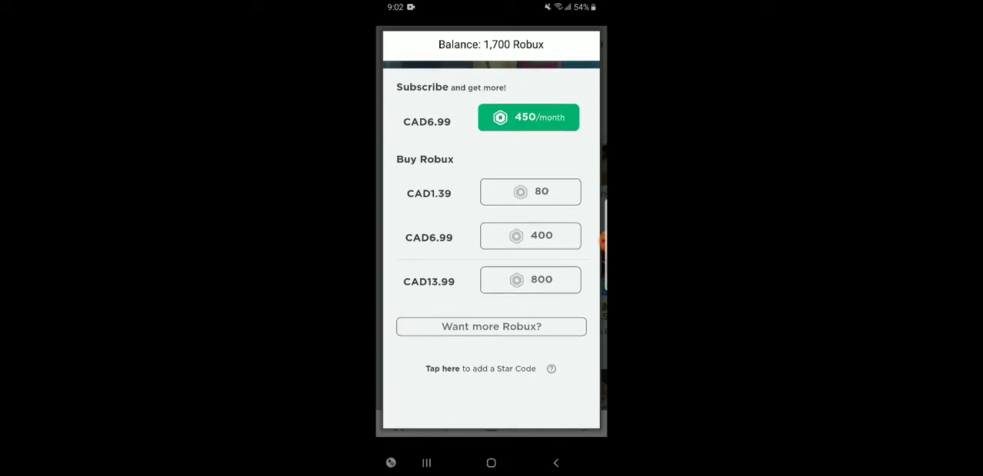
pyautogui.scroll(-3)
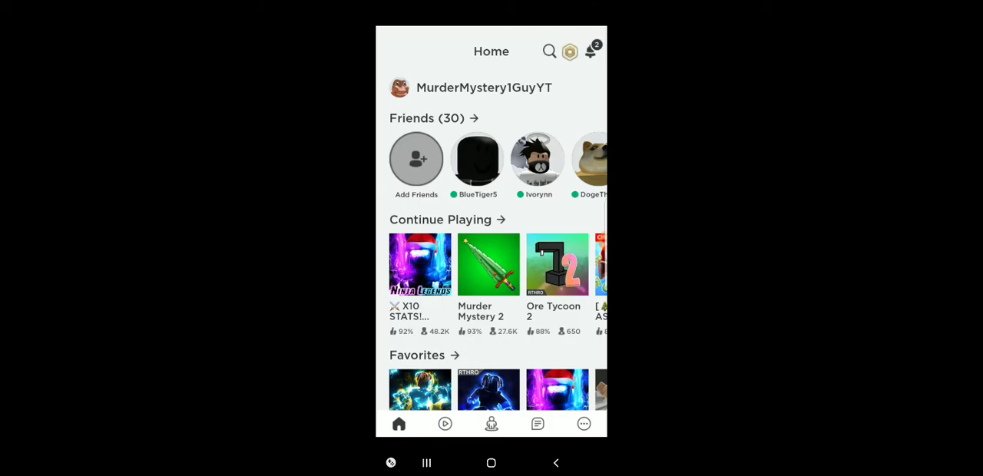
# Show Murder Mystery 2's passes list with Elite owned, Radio and Frostbite for sale.
pyautogui.click(488, 264)
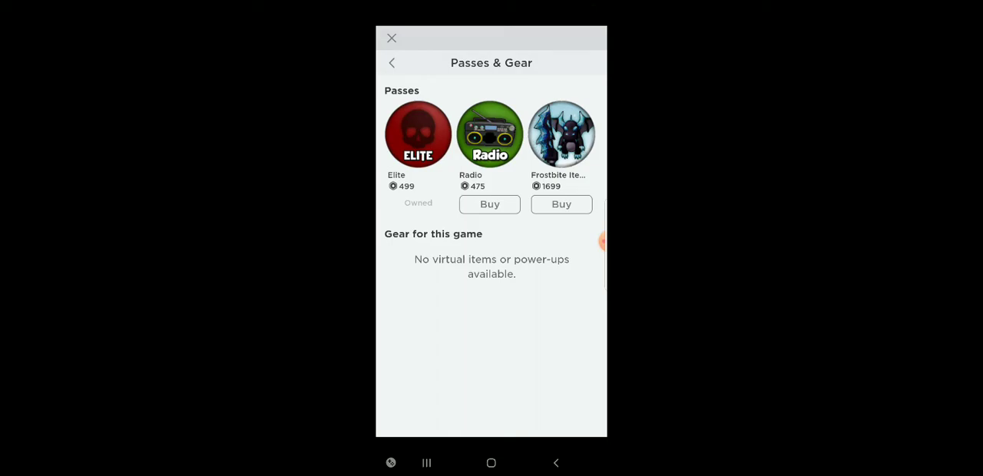
# Buy the Frostbite Item Pack and confirm the 1,699 Robux purchase via Buy Now.
pyautogui.click(560, 204)
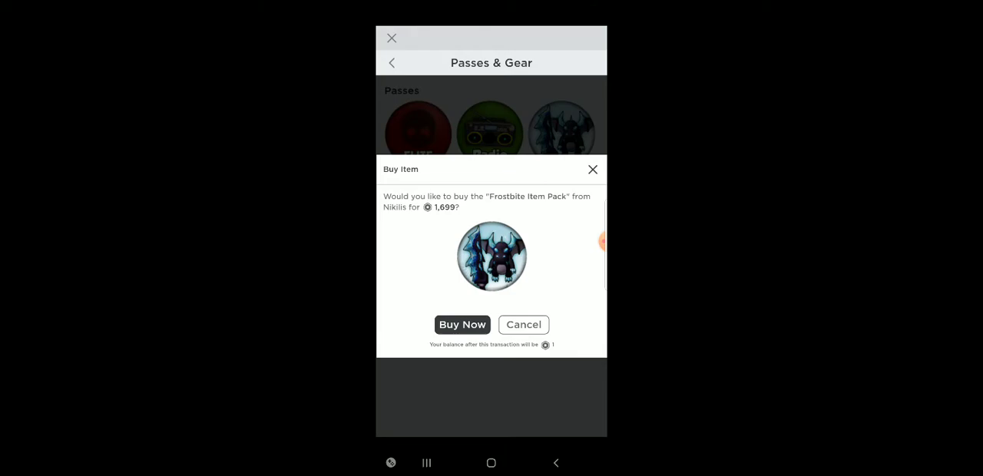
pyautogui.click(461, 324)
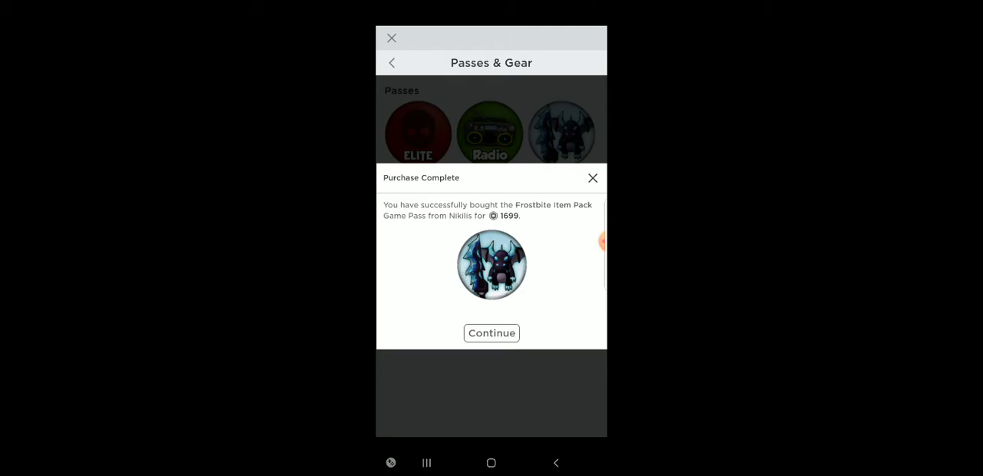
# Dismiss the Purchase Complete notice so Frostbite Item Pack shows as Owned.
pyautogui.click(491, 332)
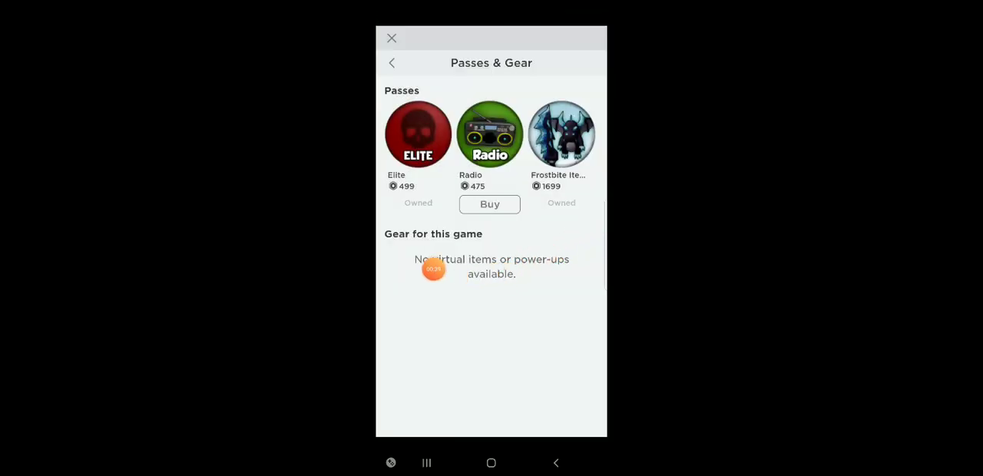